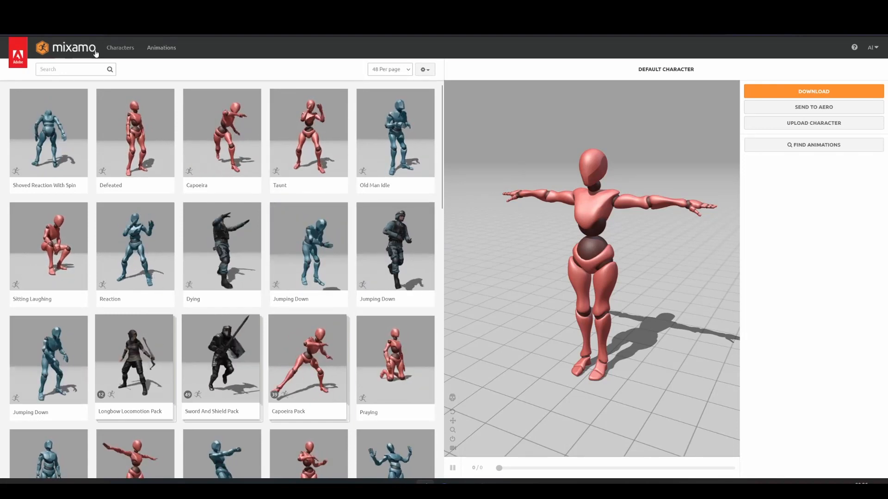
Scroll the Animations library and apply Shoved Reaction With Spin to the default character.
scroll(down, 3)
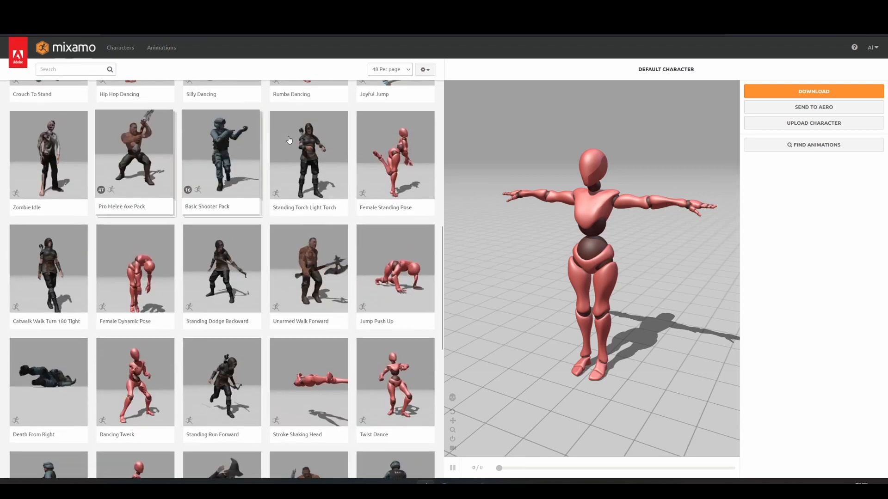
scroll(down, 3)
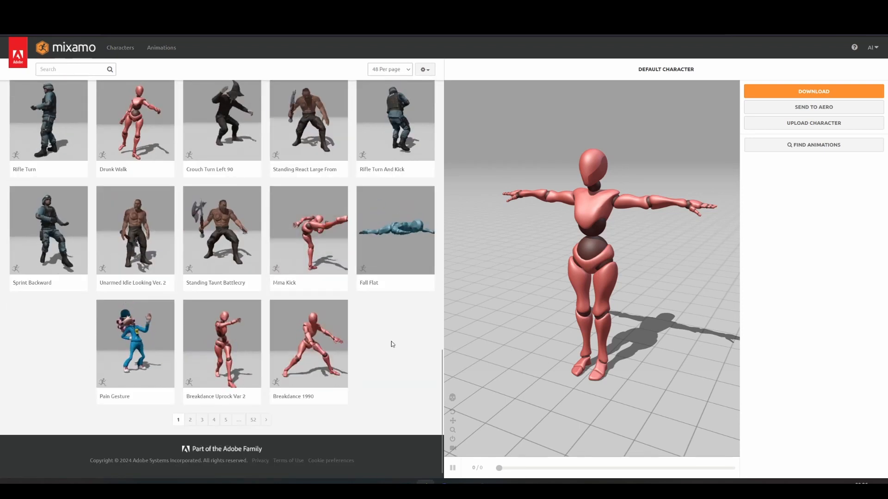
scroll(down, 3)
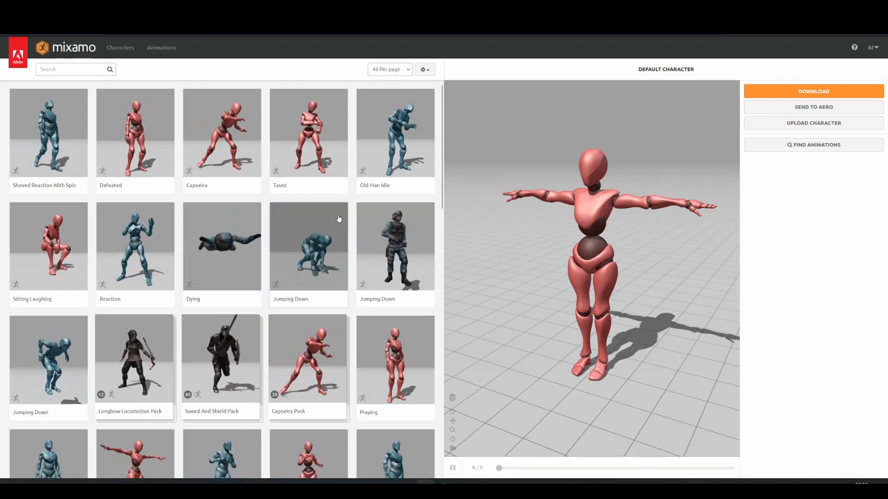
click(48, 133)
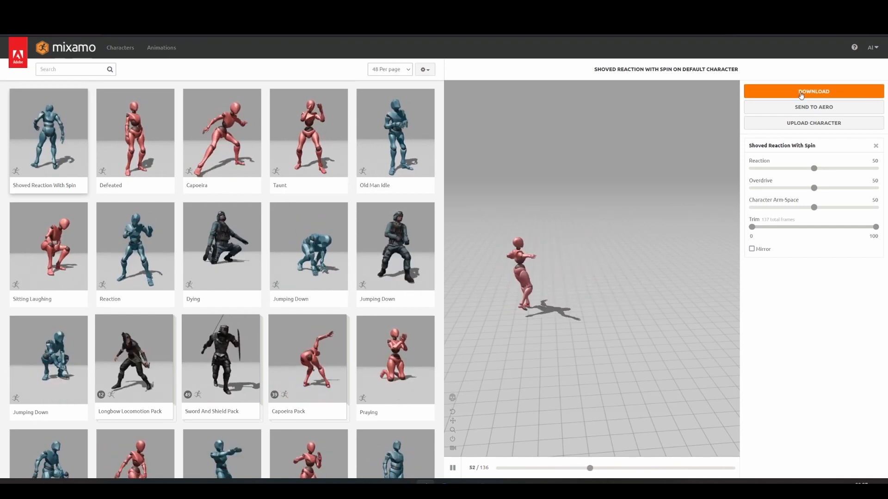
Download the animation as FBX Binary with skin at 24 frames per second.
click(813, 92)
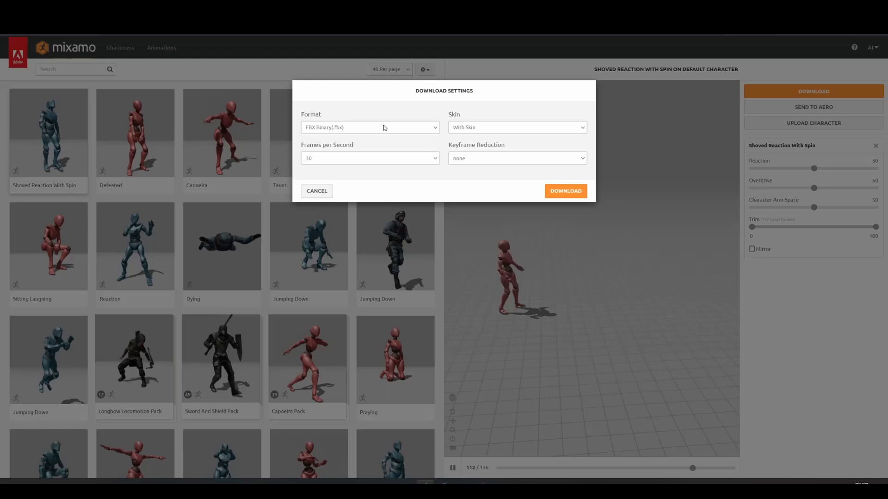
click(368, 158)
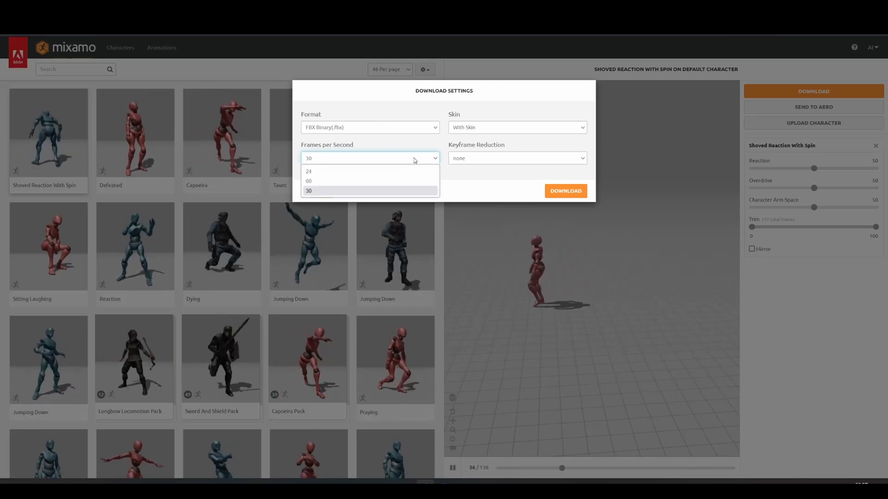
click(309, 171)
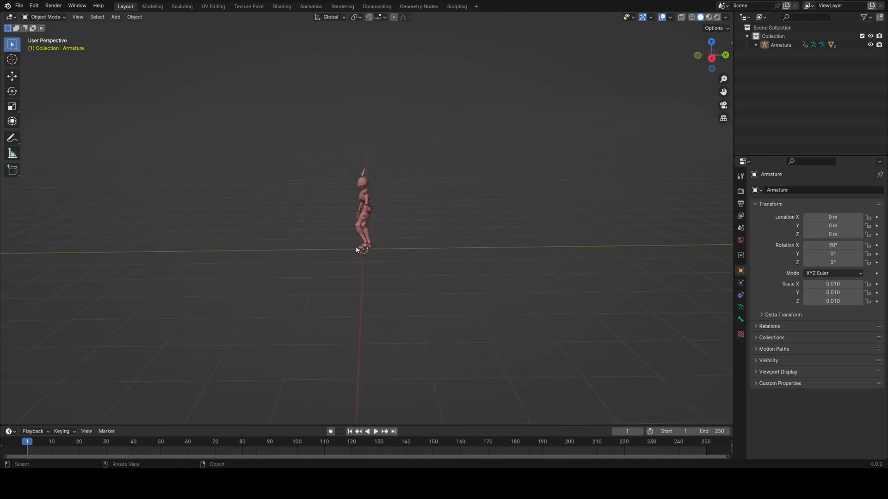
Preview the imported shove-and-spin animation and select the Beta_Surface body mesh.
click(374, 432)
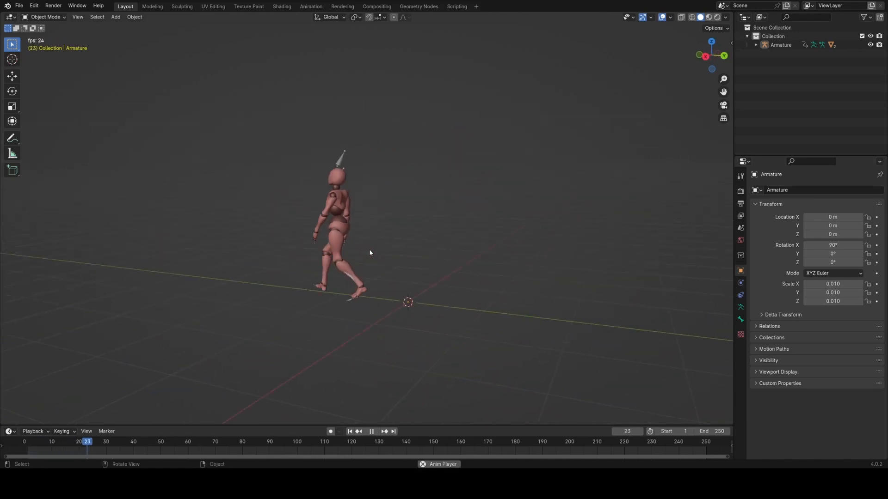
click(371, 432)
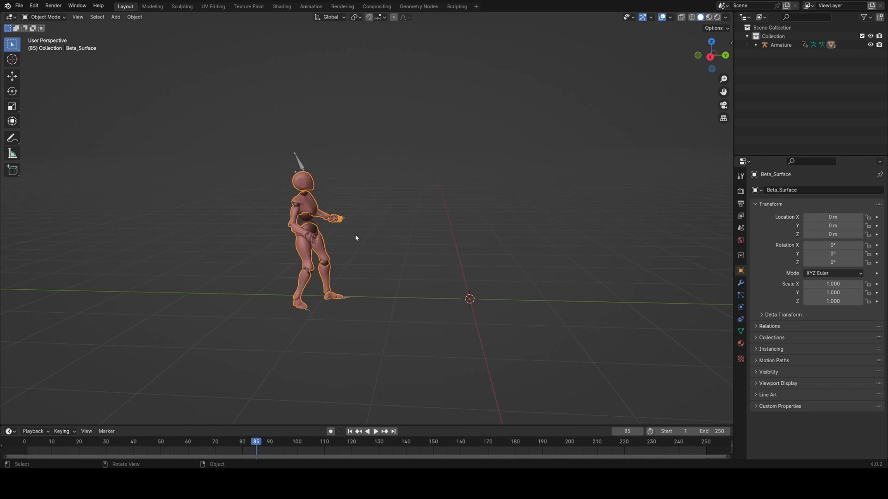
Add a Quick Smoke setup to the body mesh and enter Edit Mode on the Smoke Domain.
key(f3)
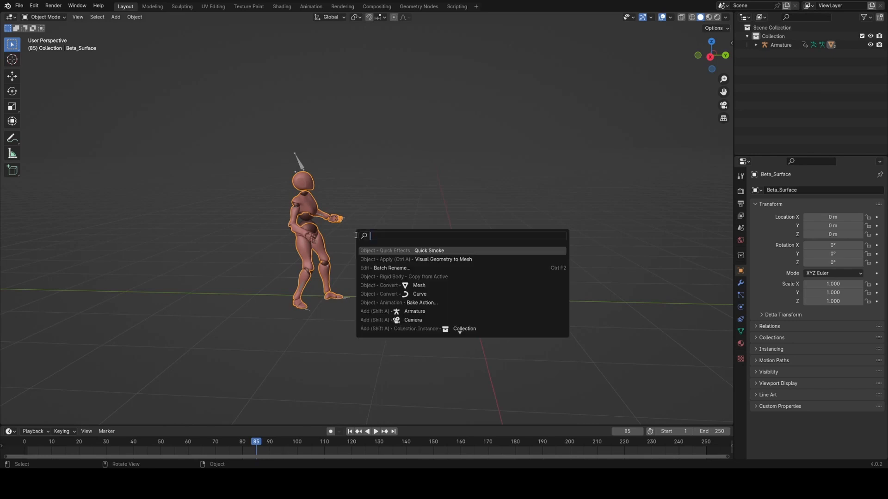
text(quick)
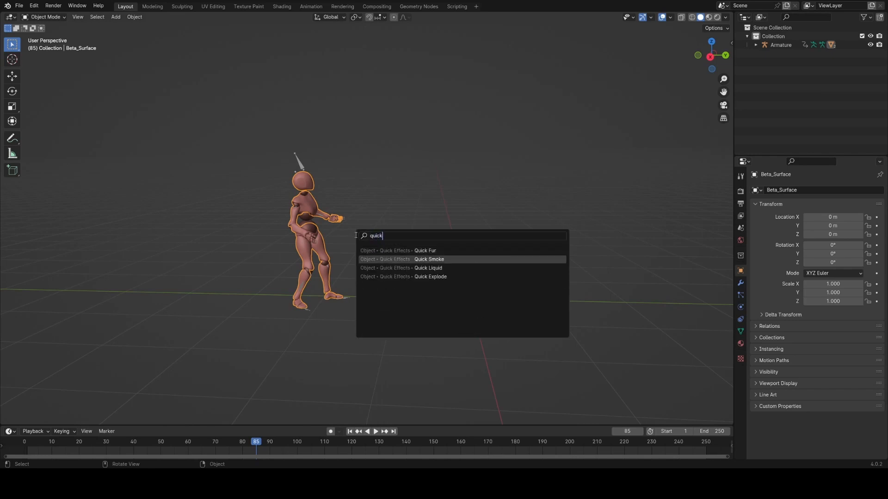
click(428, 259)
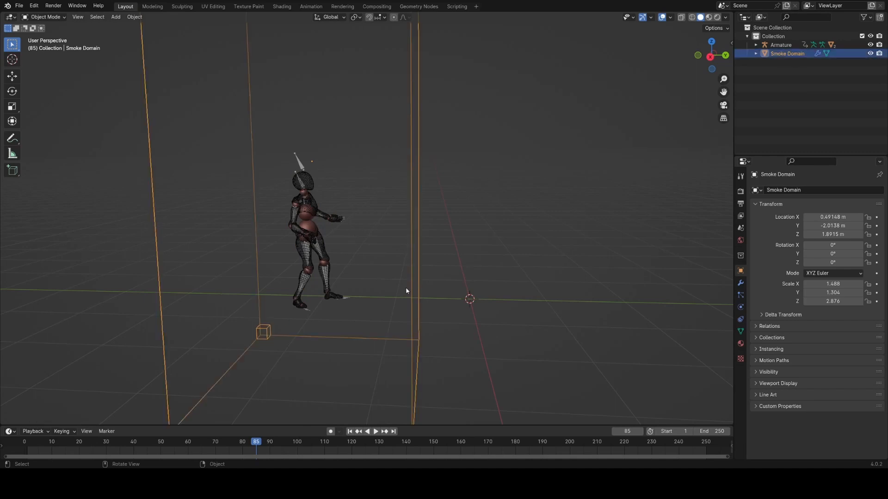
key(Tab)
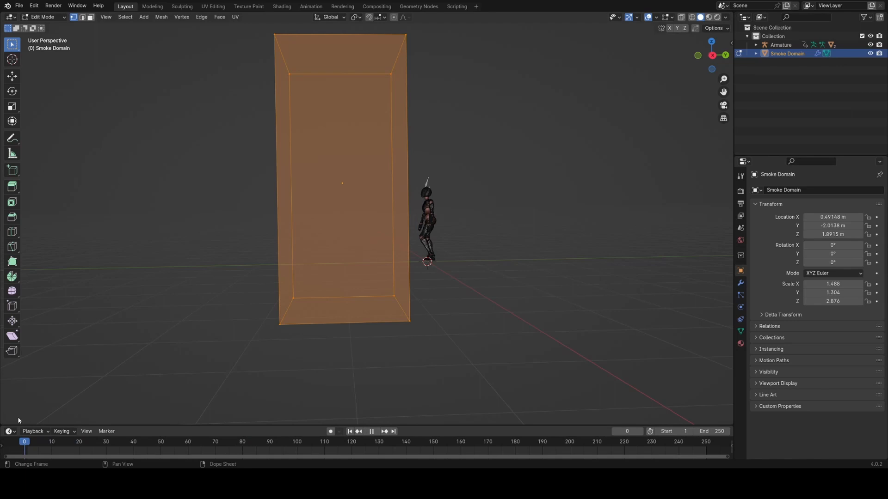
Move and scale the domain faces into a wide low box around the walk path, then watch the smoke.
click(177, 441)
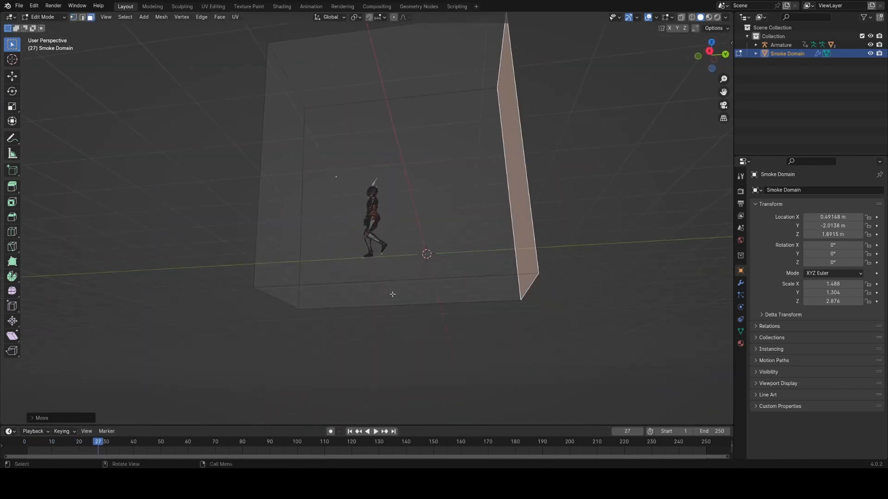
drag(397, 226, 397, 255)
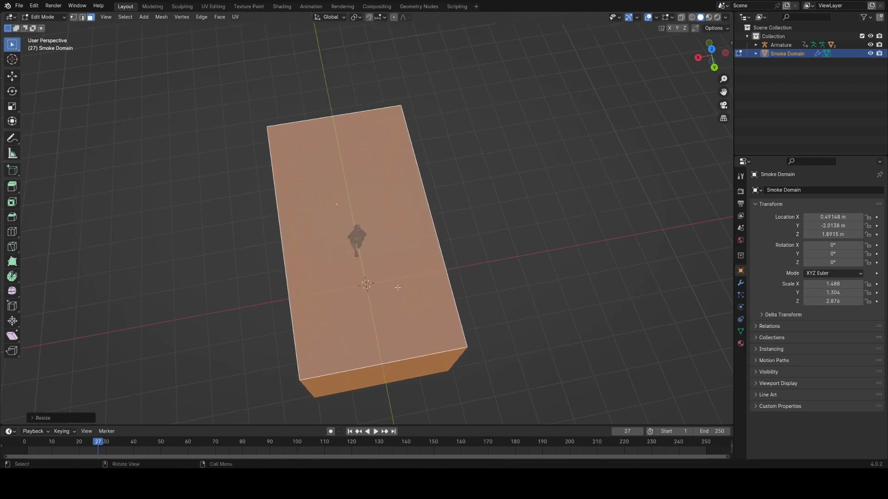
click(375, 432)
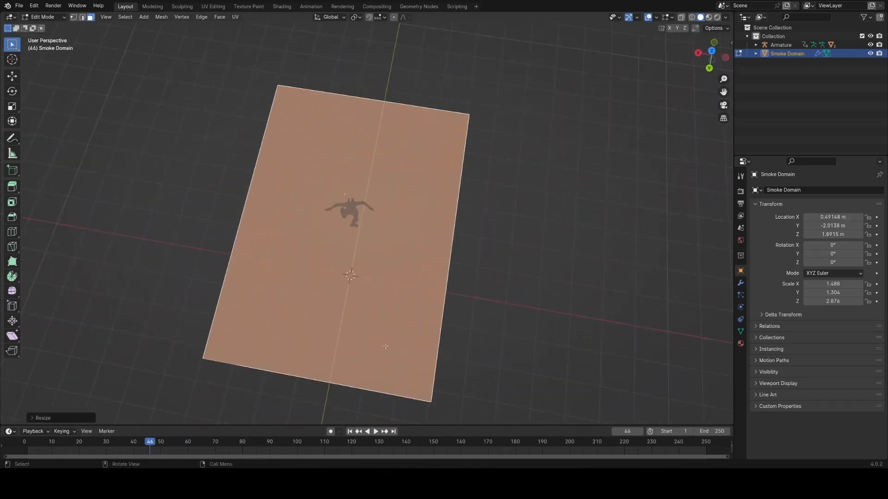
key(Tab)
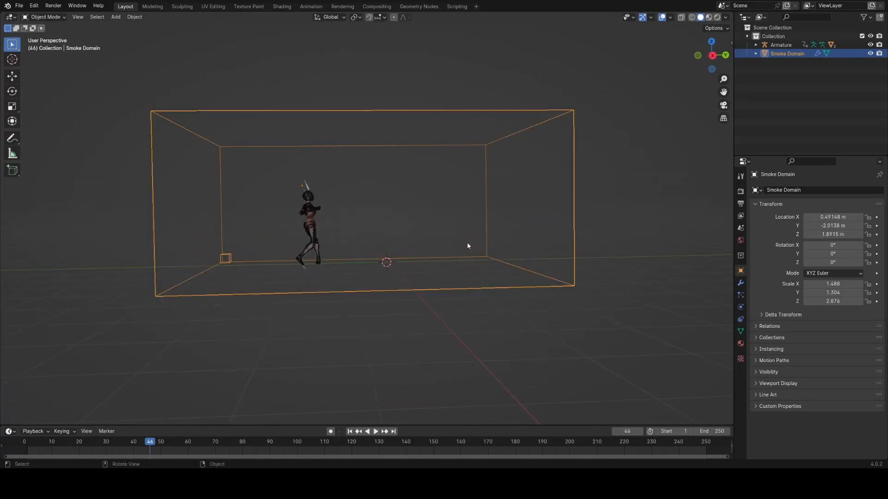
key(tab)
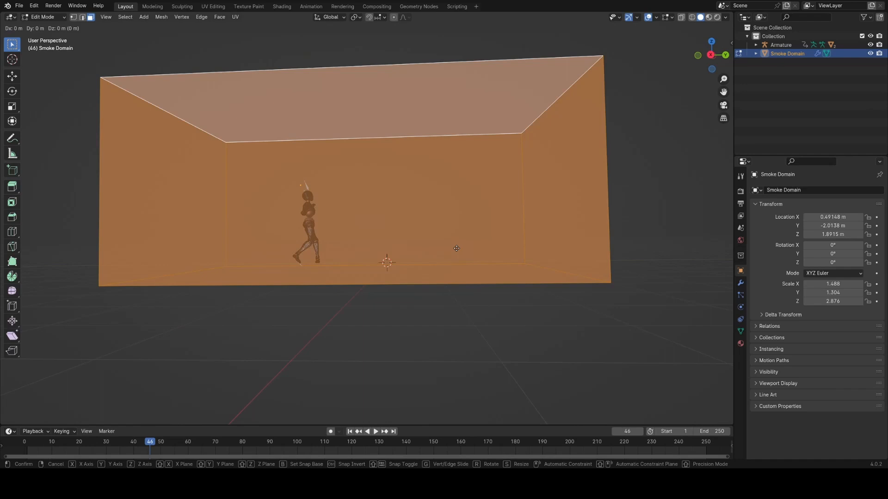
key(Tab)
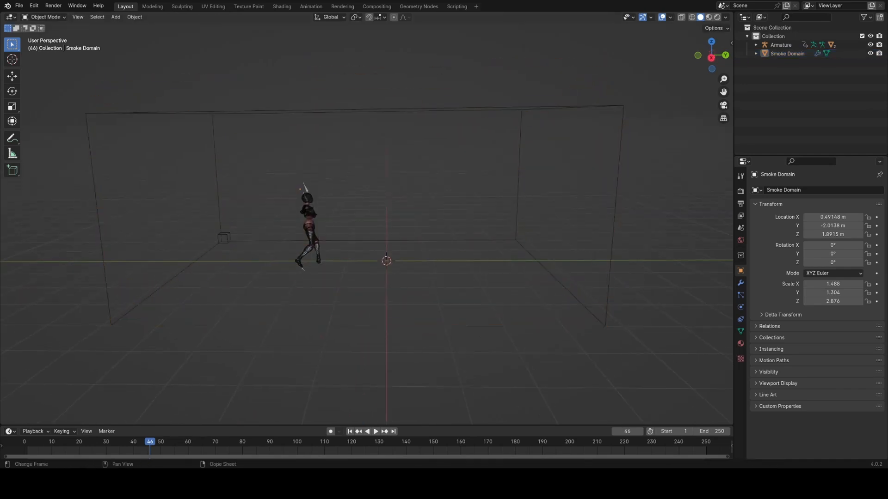
click(375, 432)
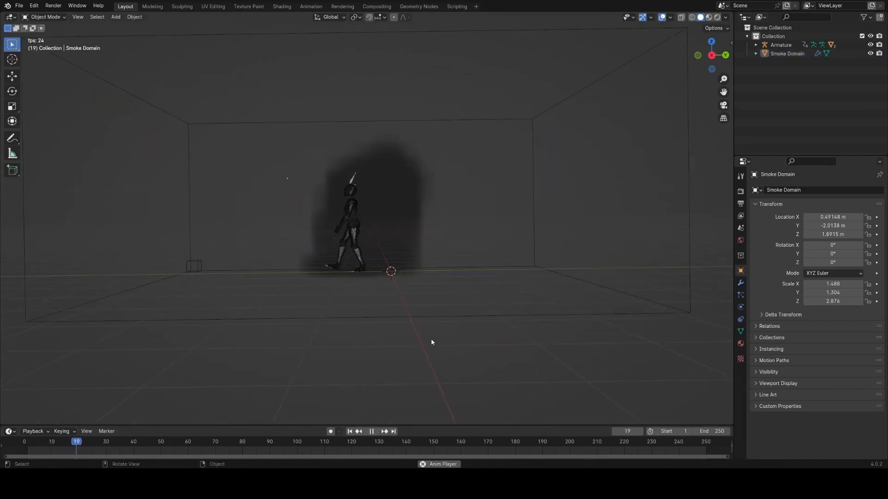
Enable Dissolve on the Smoke Domain with Time 15 and Slow checked.
click(372, 431)
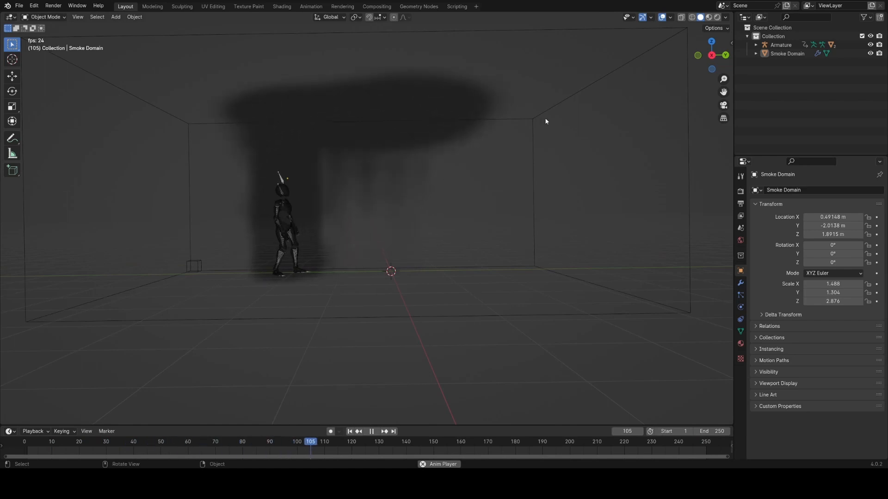
click(739, 307)
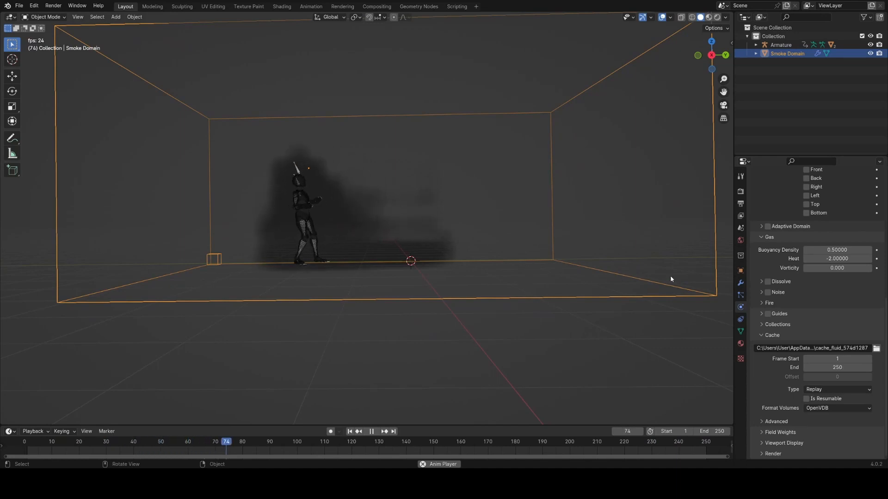
click(766, 281)
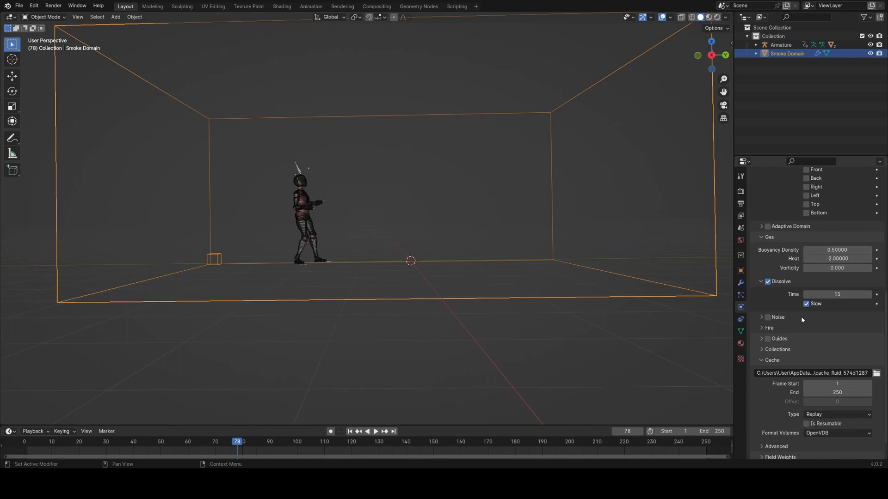
click(375, 432)
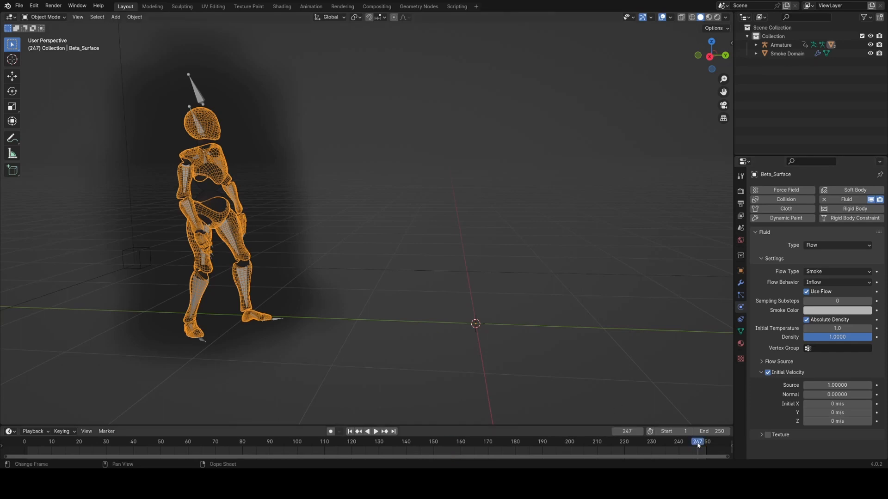
Select the Smoke Domain in the Outliner to show its Fluid Domain gas settings.
click(374, 431)
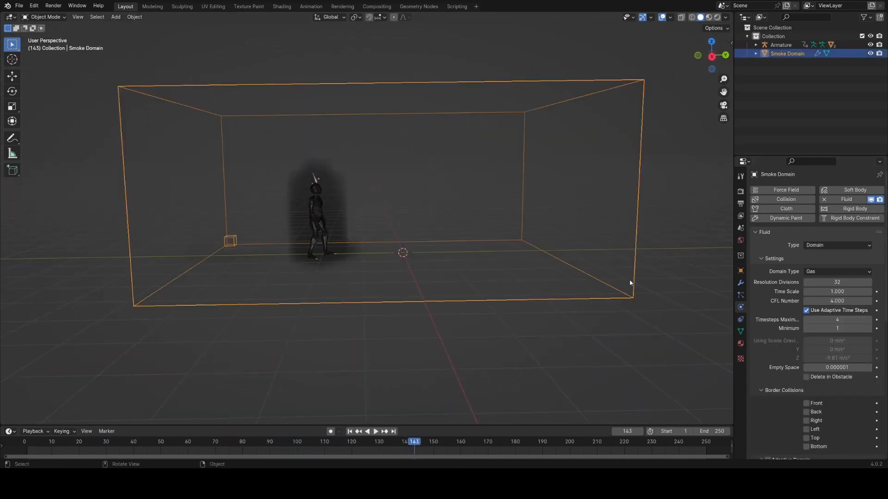
Set Resolution Divisions to 96 and end both the cache and timeline at frame 100.
scroll(down, 3)
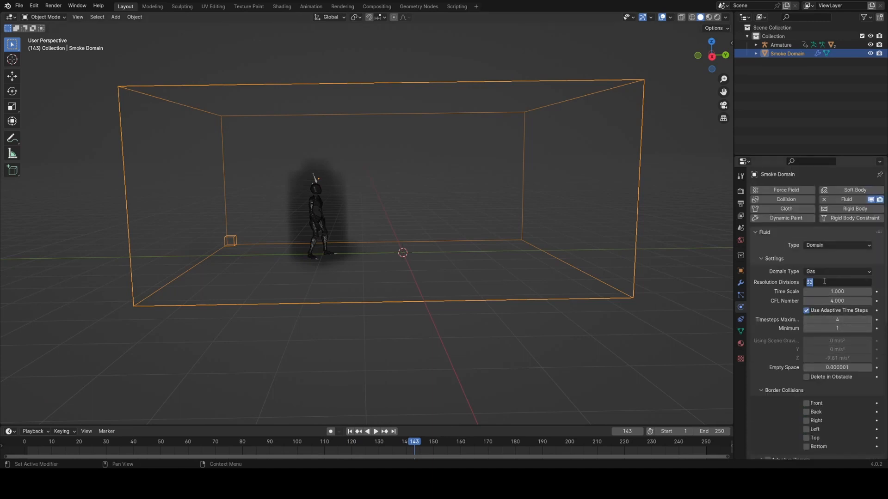
text(96)
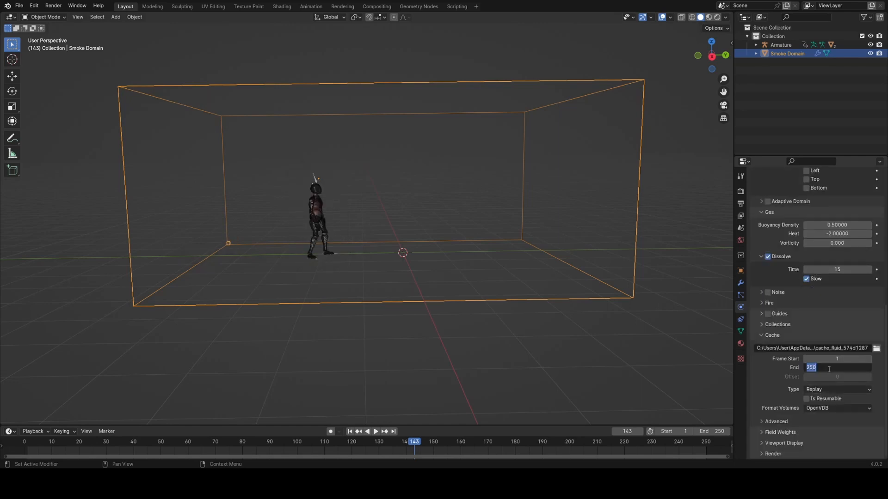
text(100)
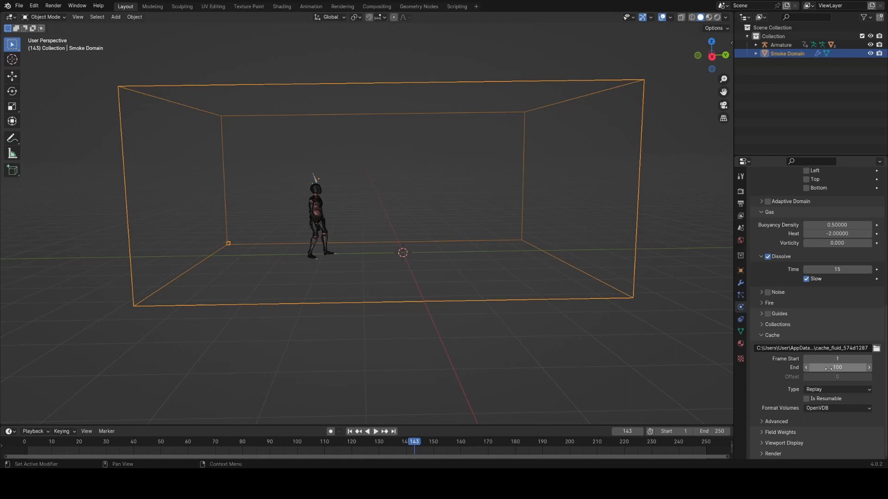
click(297, 442)
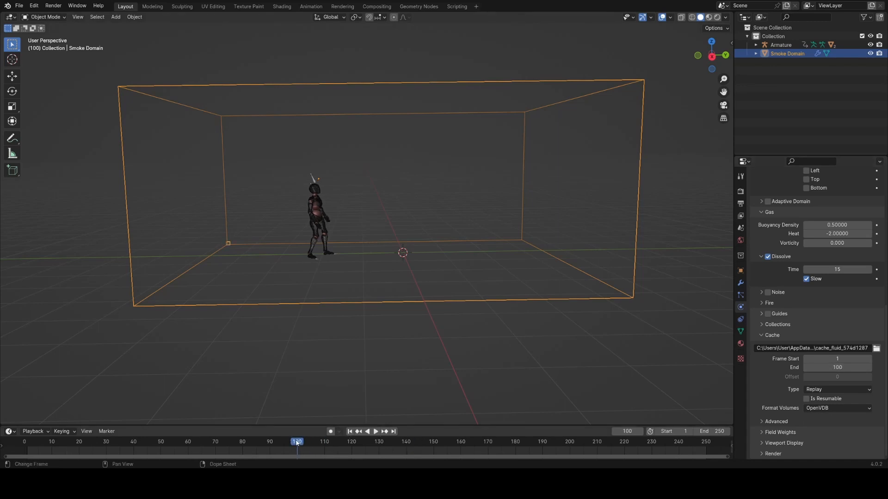
click(376, 431)
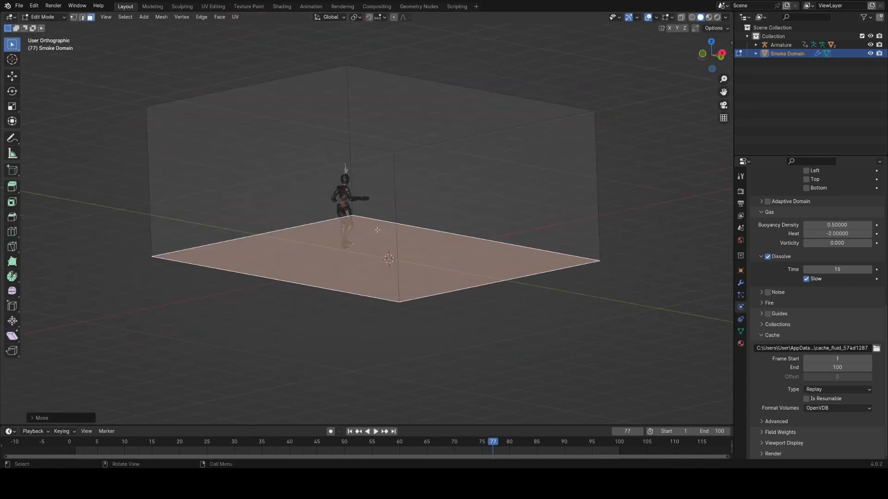
Leave mesh editing after reshaping the domain, with bottom border collision and resolution 256.
key(1)
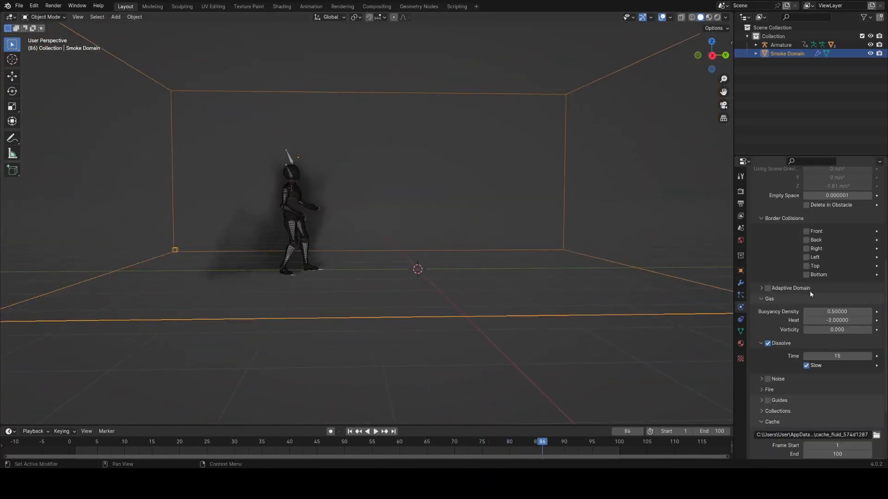
mouse_move(817, 274)
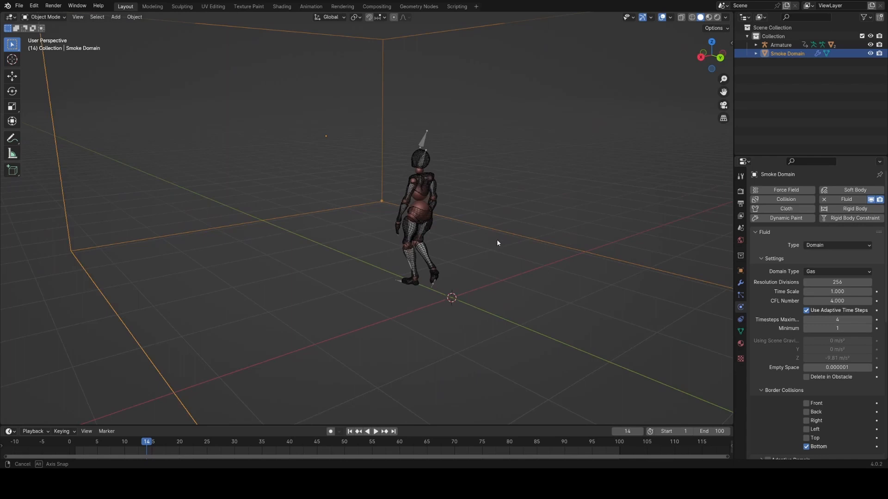
Add a Turbulence force field near the character at strength 0.8 and play the simulation.
click(114, 16)
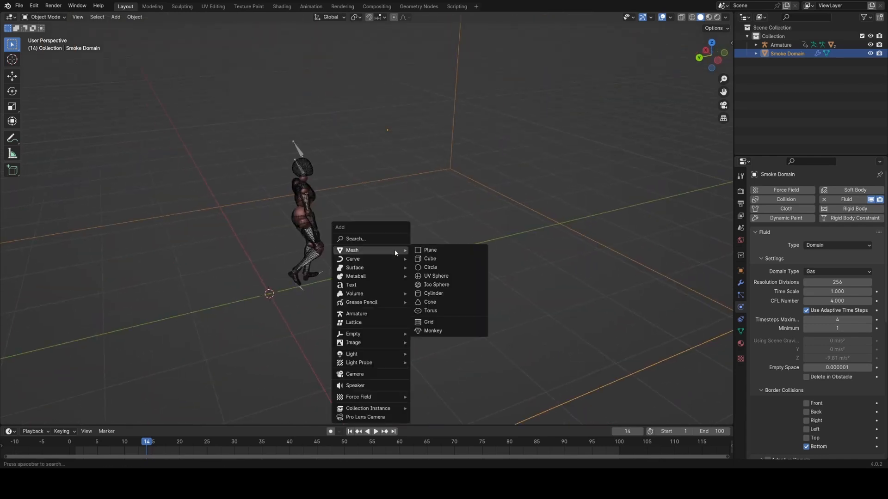
mouse_move(359, 396)
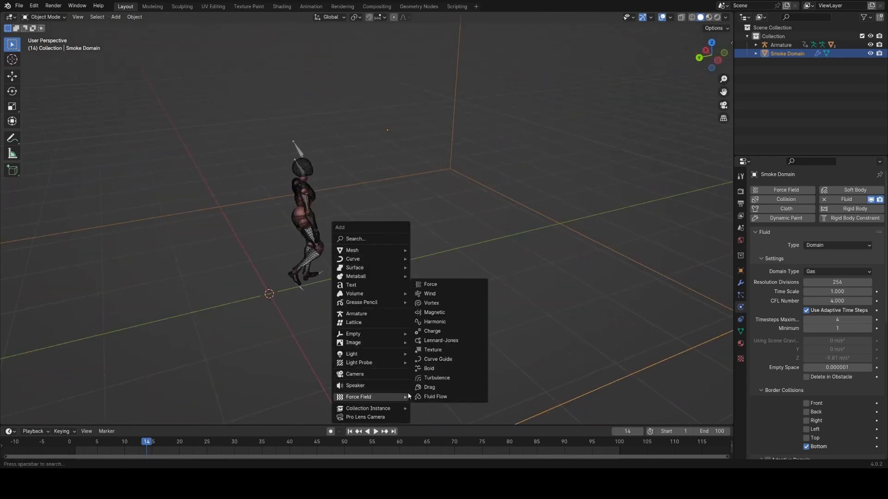
click(437, 377)
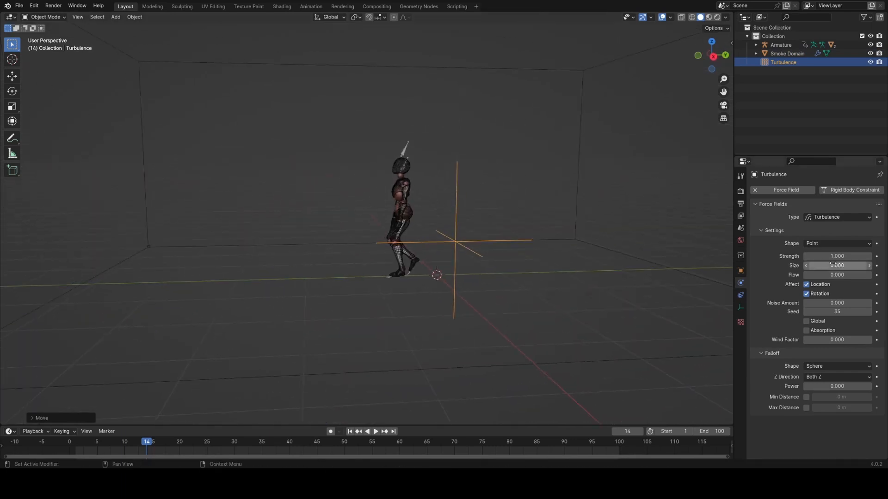
drag(838, 256, 827, 256)
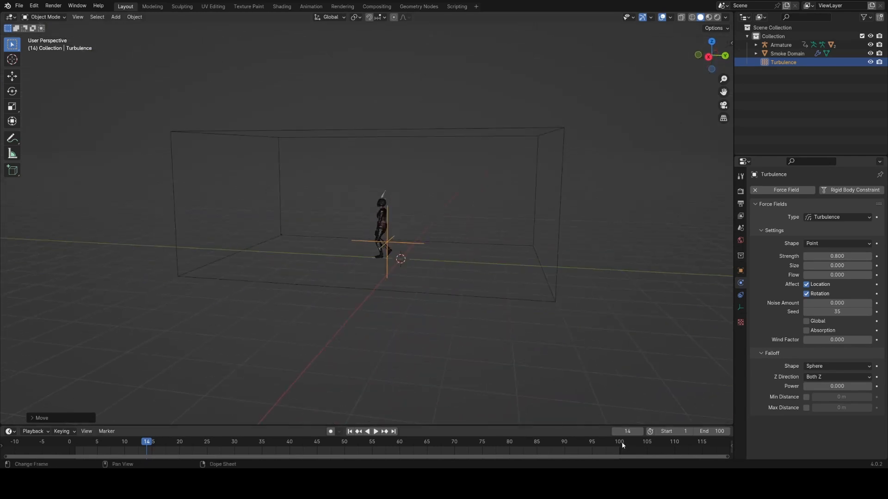
click(376, 432)
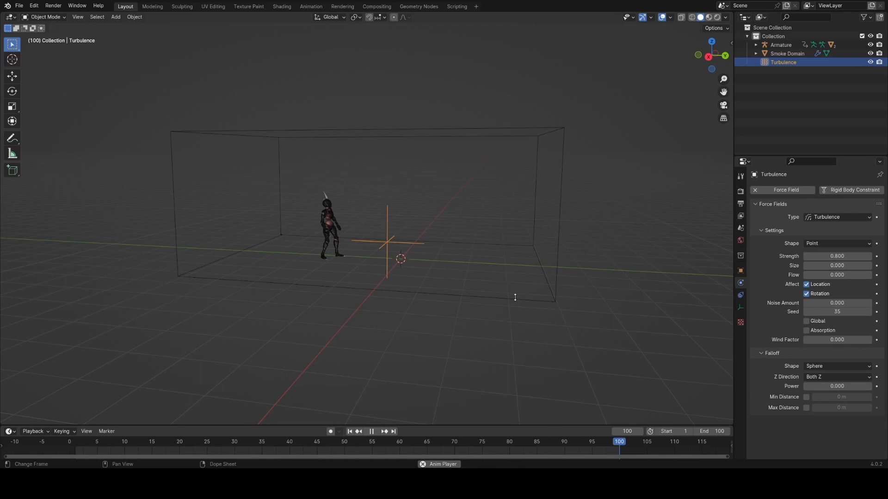
click(786, 53)
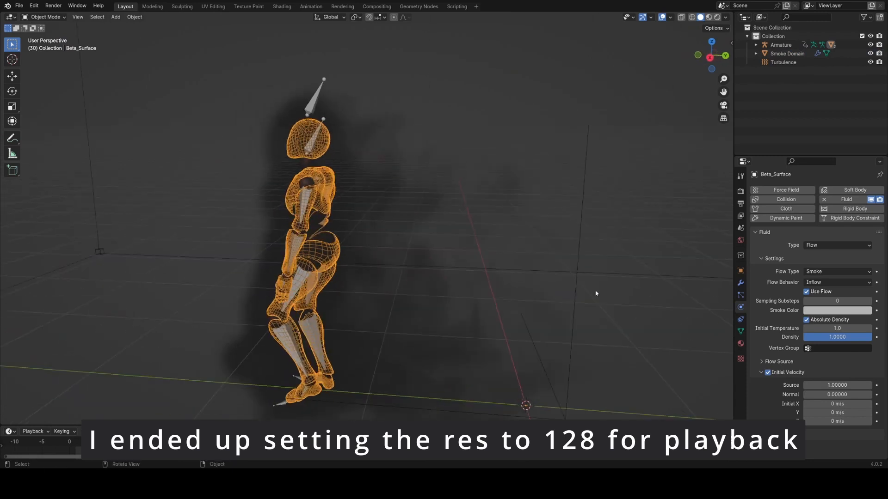
Keyframe Beta_Surface's Smoke Color red at the start and cyan at frame 100.
click(837, 310)
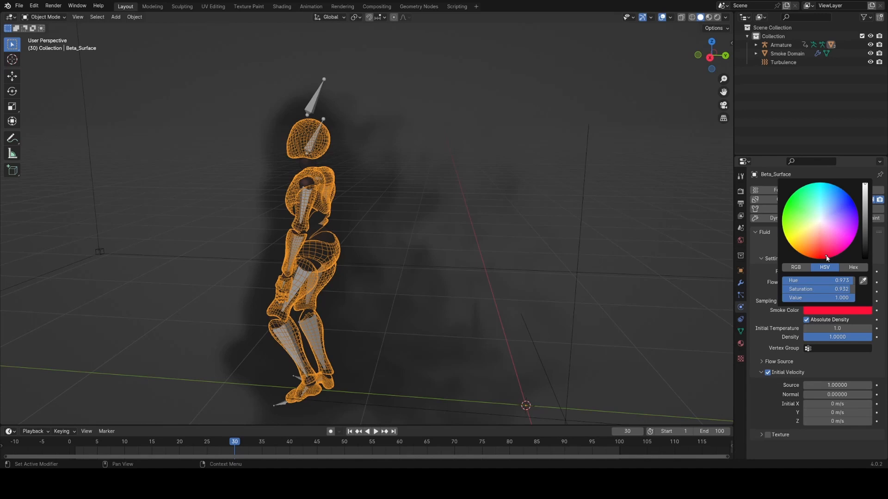
click(838, 310)
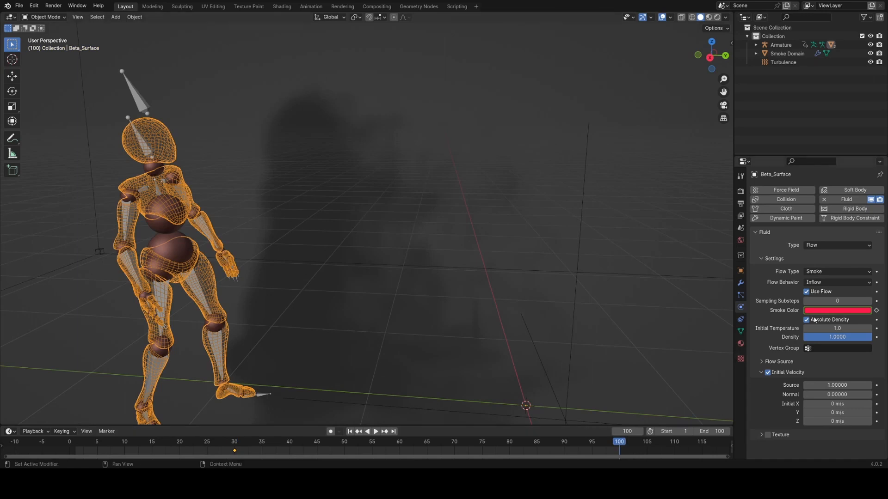
click(837, 311)
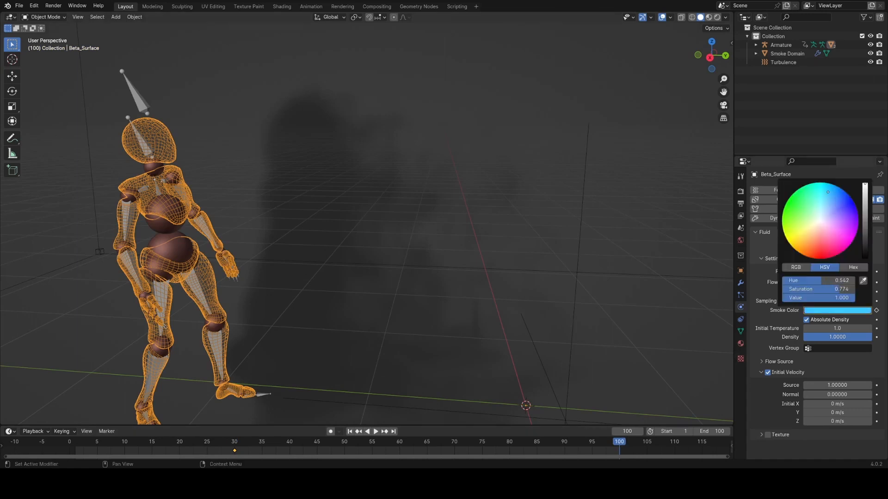
click(643, 377)
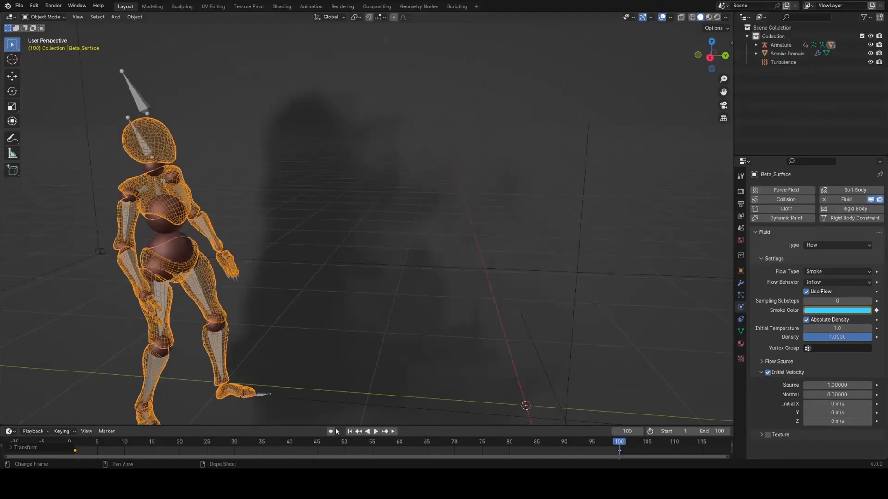
Rewind and play back the animation to watch the smoke shift from red to cyan.
click(376, 432)
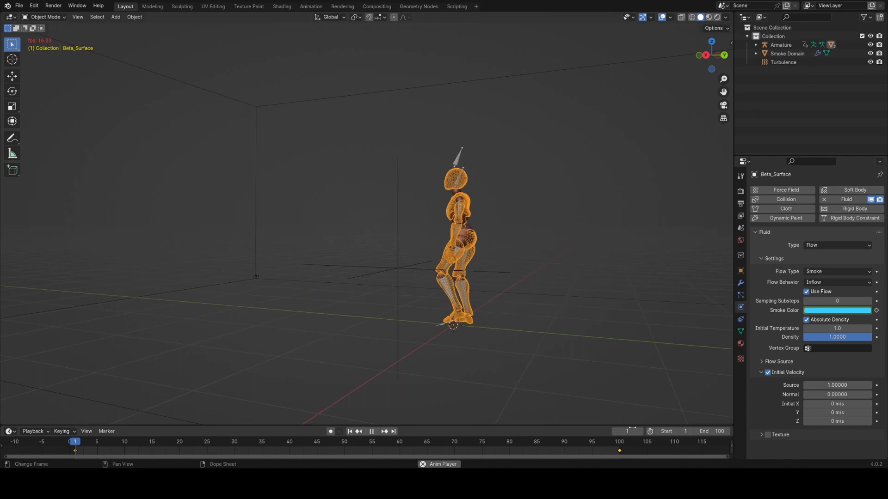
click(371, 431)
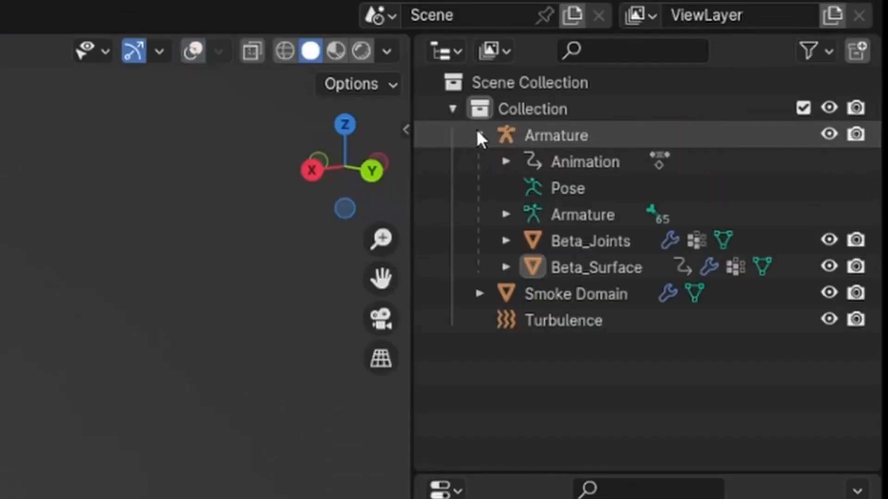
Enable extra Outliner restriction toggles and disable viewport display for Beta_Joints and Beta_Surface.
click(809, 50)
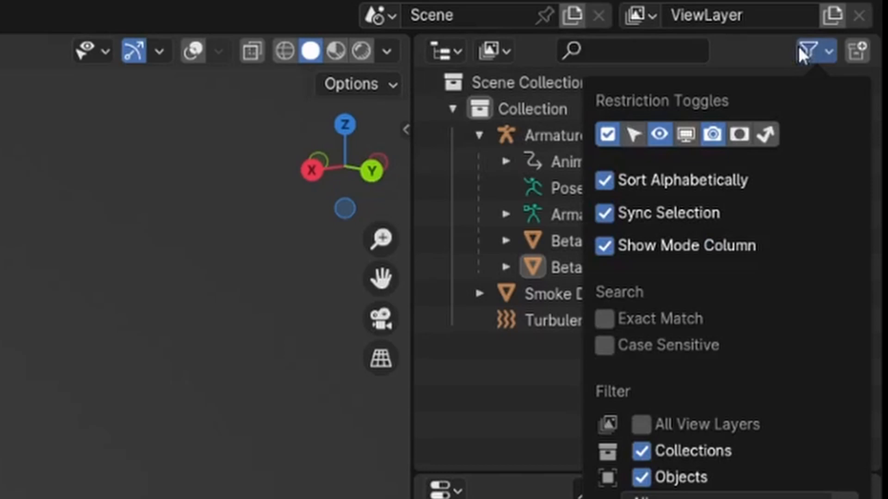
click(811, 51)
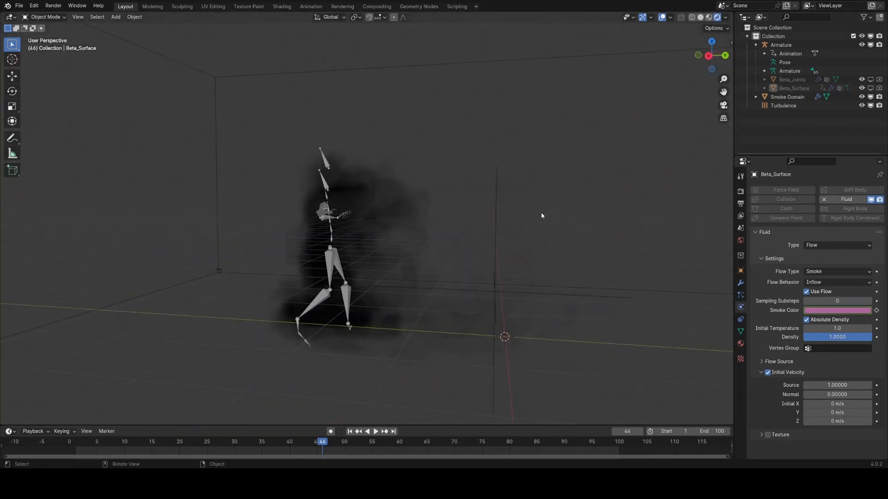
click(740, 190)
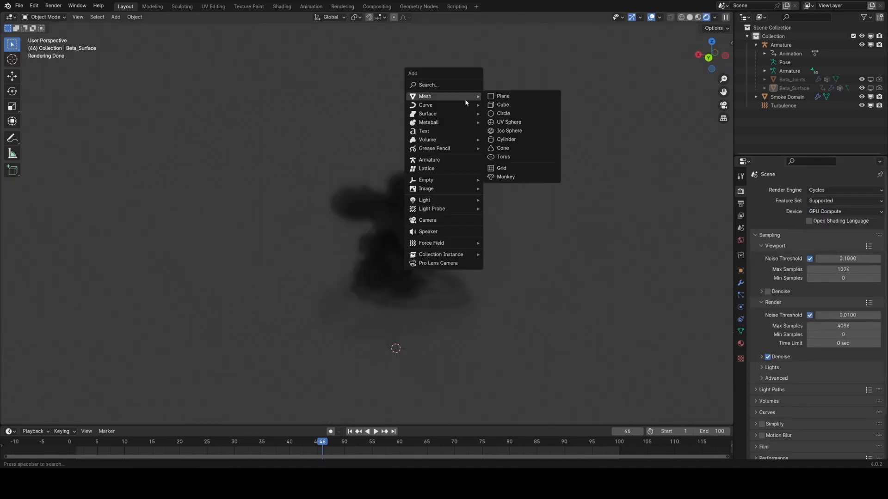
Add a floor plane, set the world background to black, and select the Smoke Domain material.
click(501, 96)
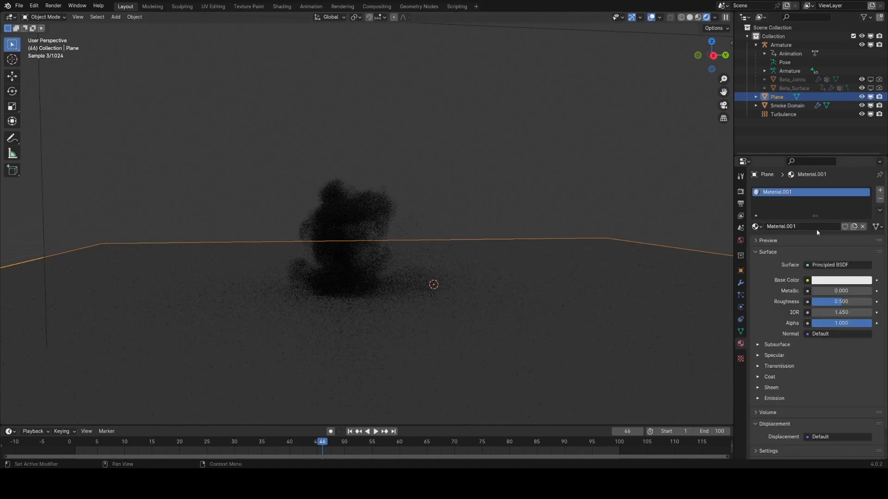
click(842, 279)
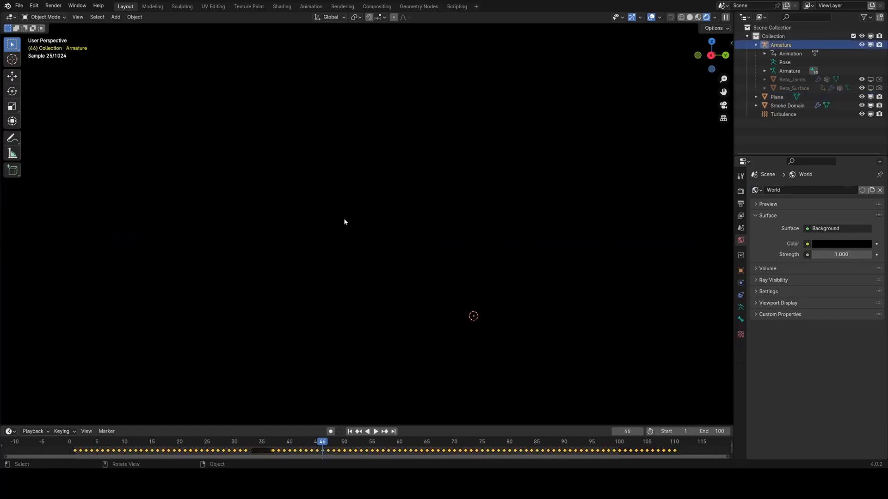
click(787, 105)
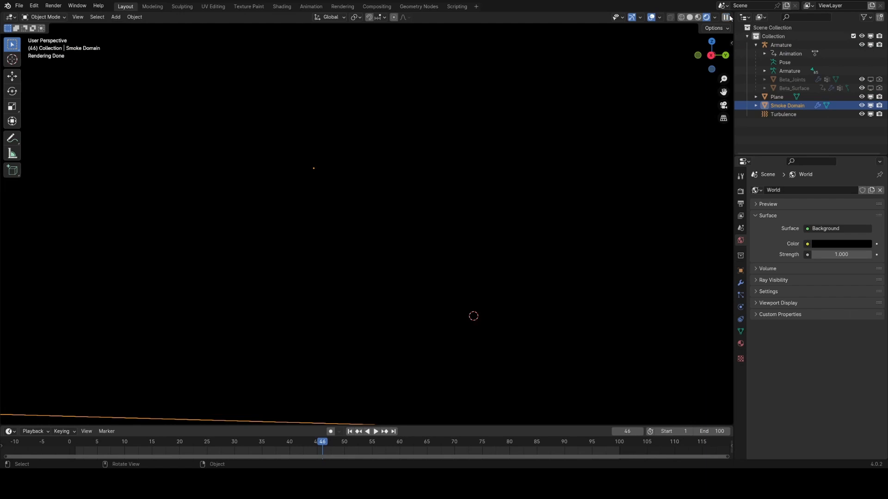
click(383, 17)
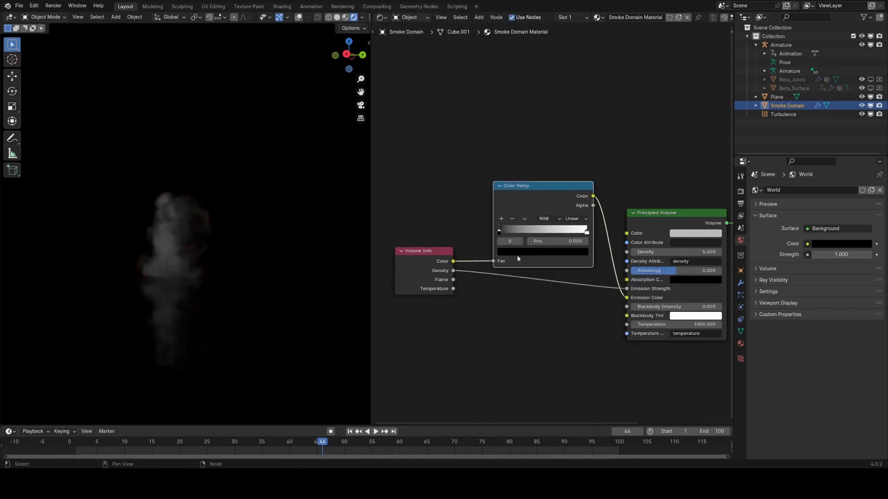
Set the Color Ramp stops to pink and cyan, HSV mode with Near hue interpolation, and add a Math node.
click(542, 228)
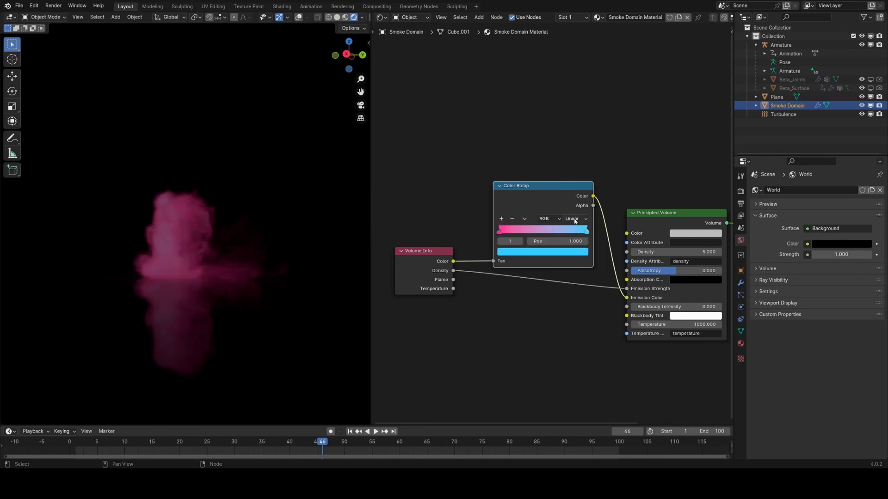
click(548, 218)
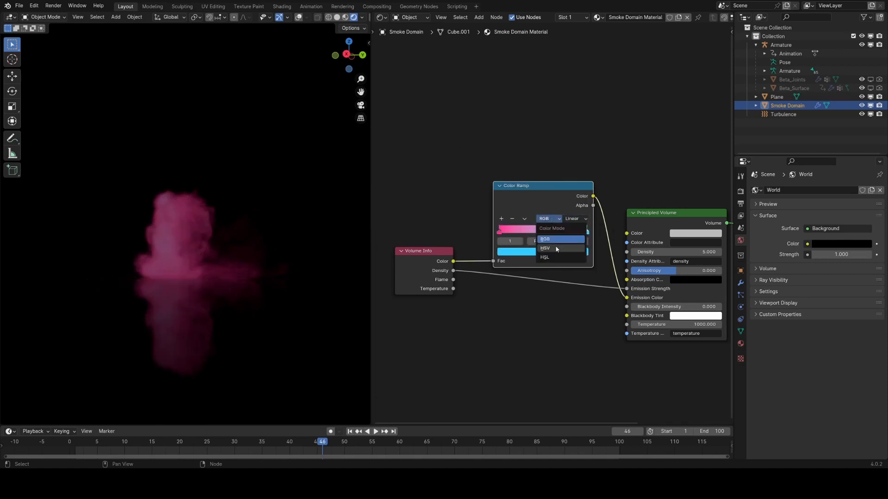
click(544, 249)
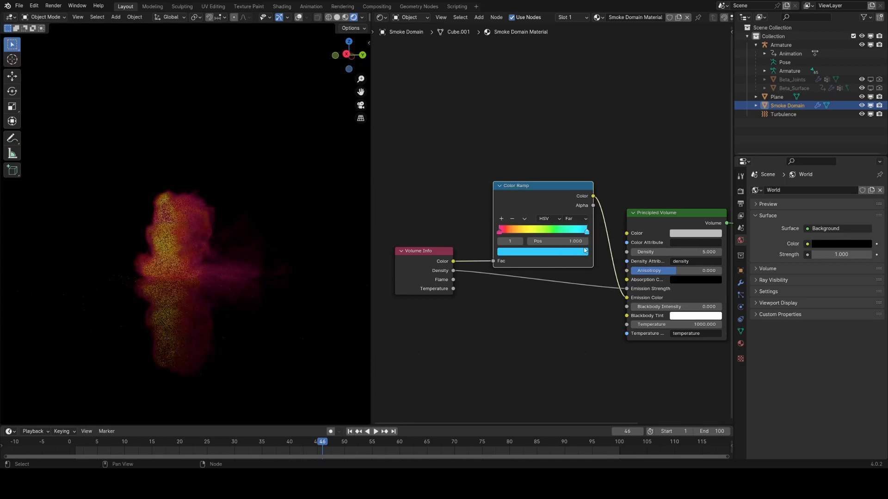
click(573, 218)
text(m)
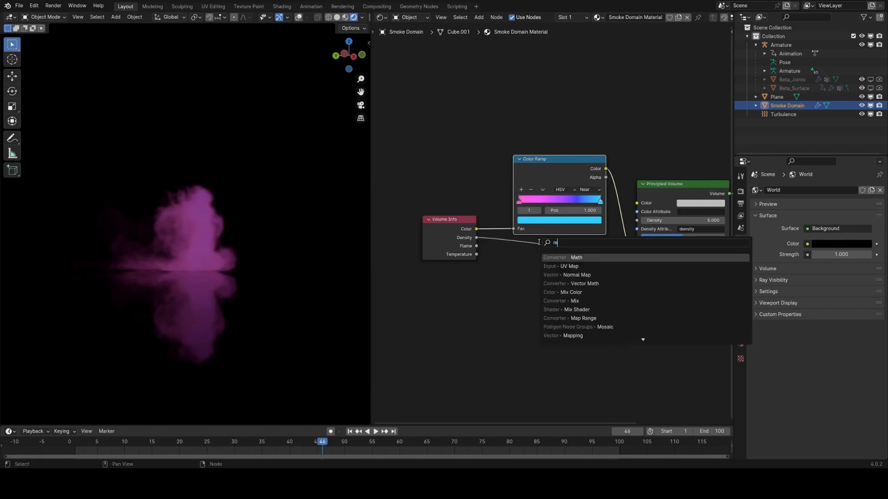
click(576, 258)
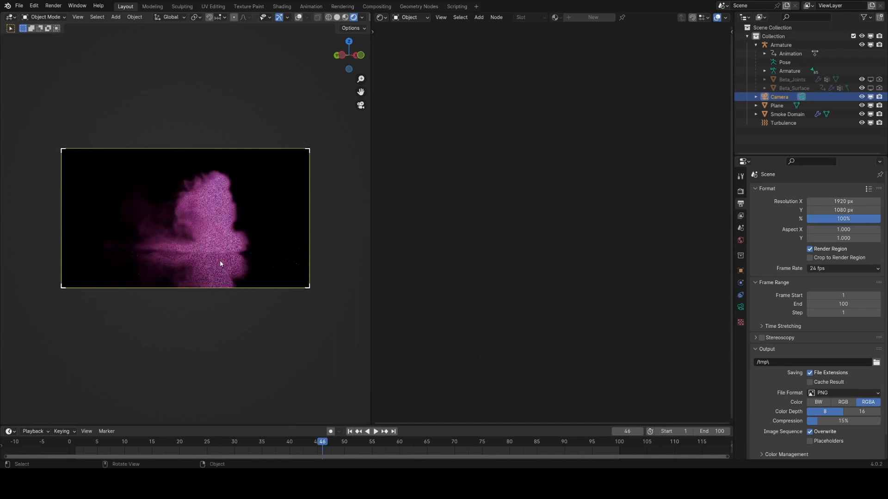
Add a second Color Ramp node for routing smoke density into emission strength.
key(z)
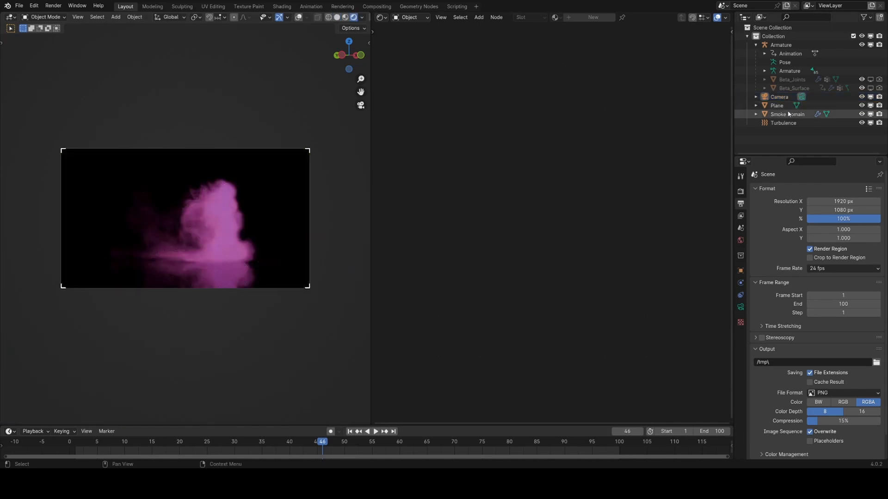
text(ramp)
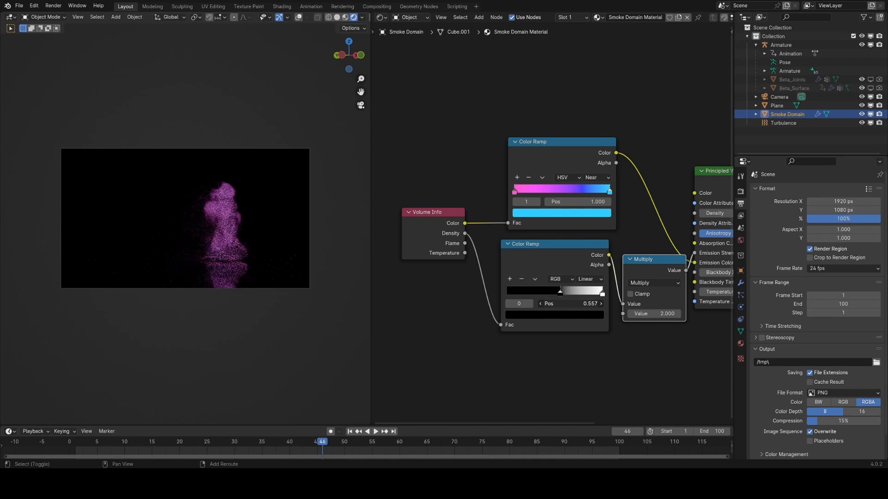
Drag the density ramp's black stop to about 0.054 to confine the glow, then save the file.
drag(560, 290, 584, 290)
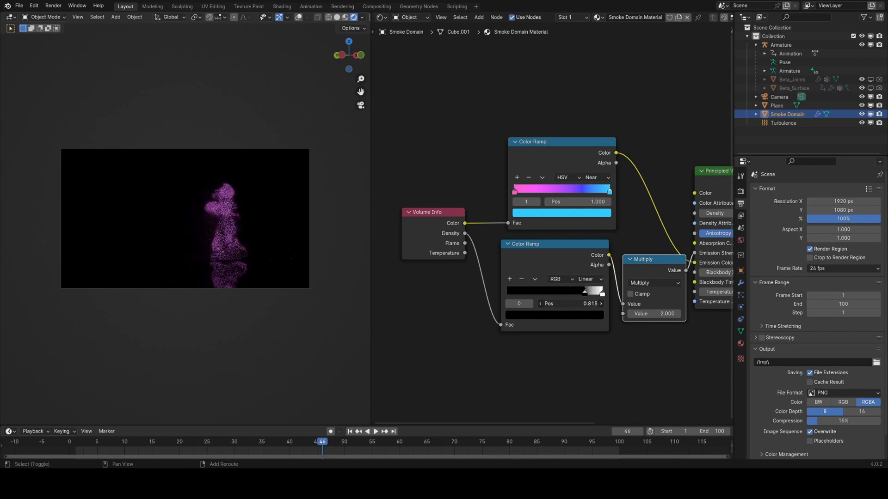
drag(589, 303, 554, 303)
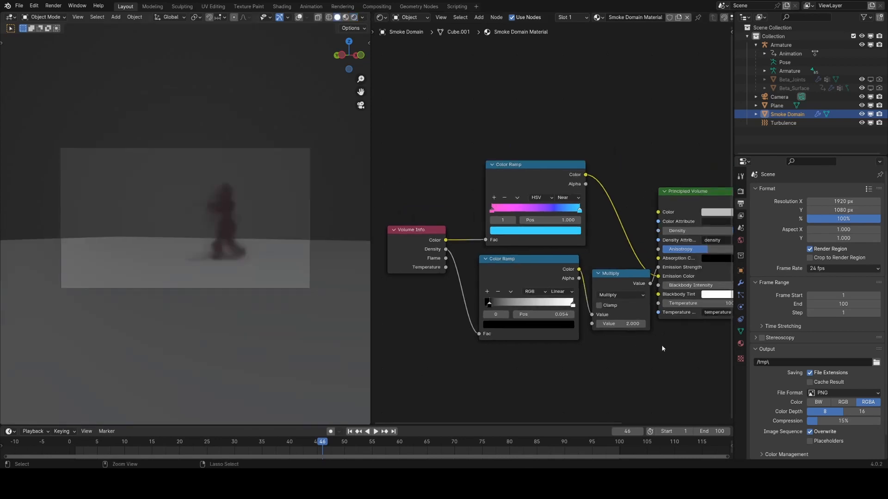
key(z)
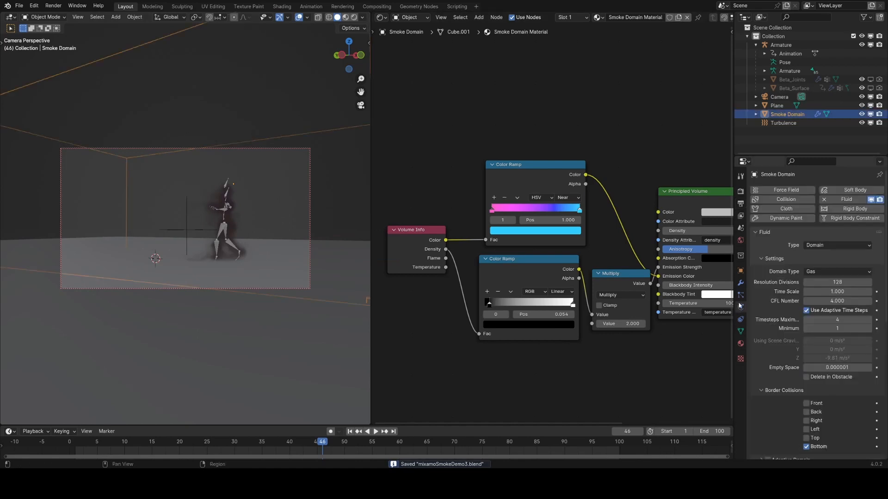
Set the Smoke Domain's Resolution Divisions to 256.
click(836, 282)
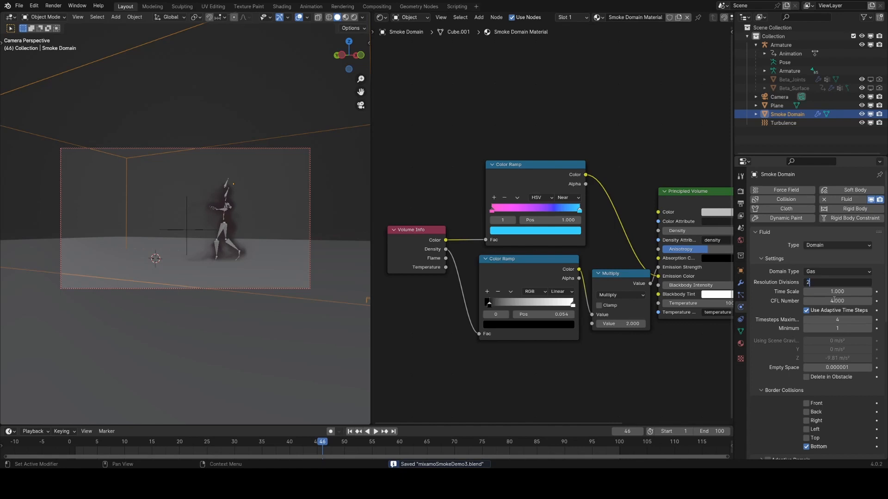
text(256)
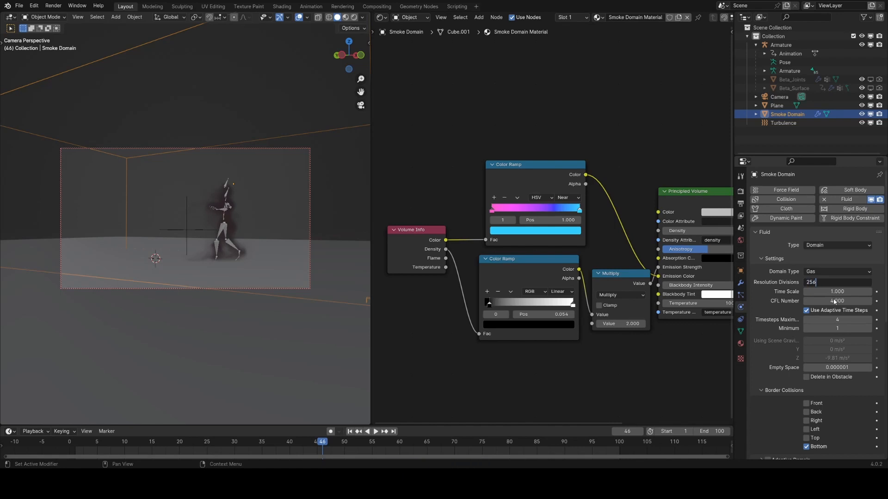
scroll(down, 3)
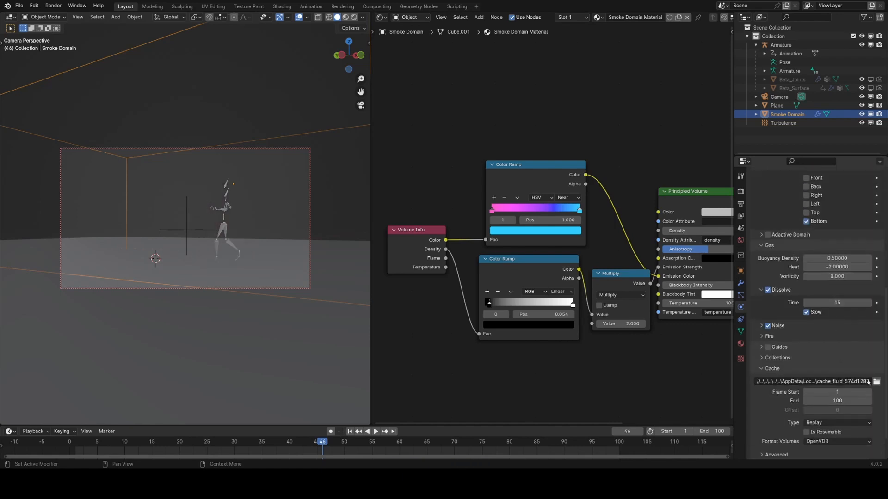
Set the cache path to //, cache Type to All, and run Bake All.
click(815, 381)
text(//)
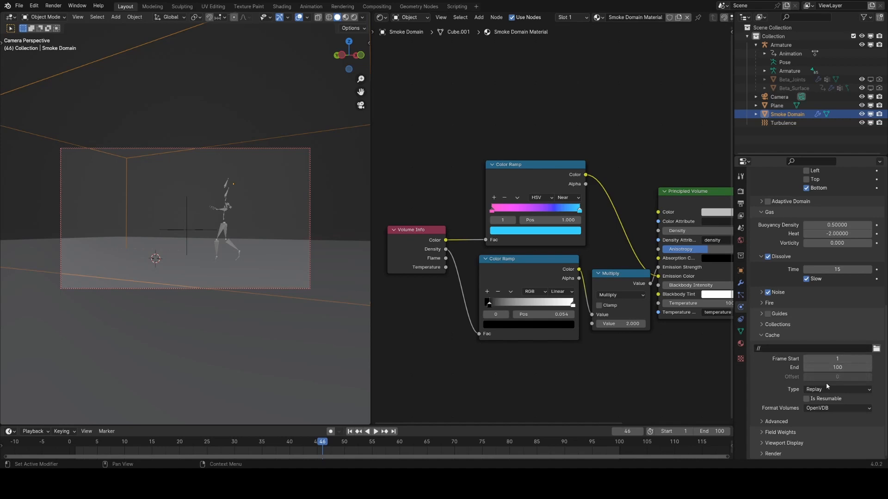
click(836, 389)
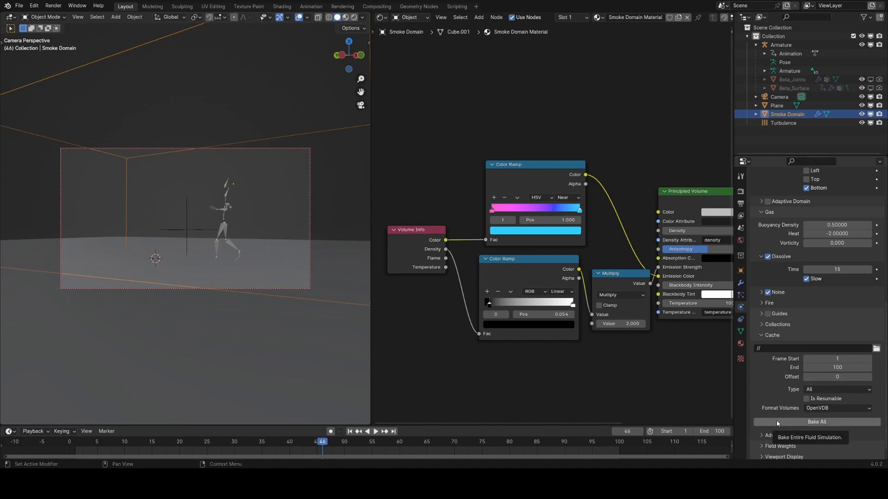
mouse_move(799, 422)
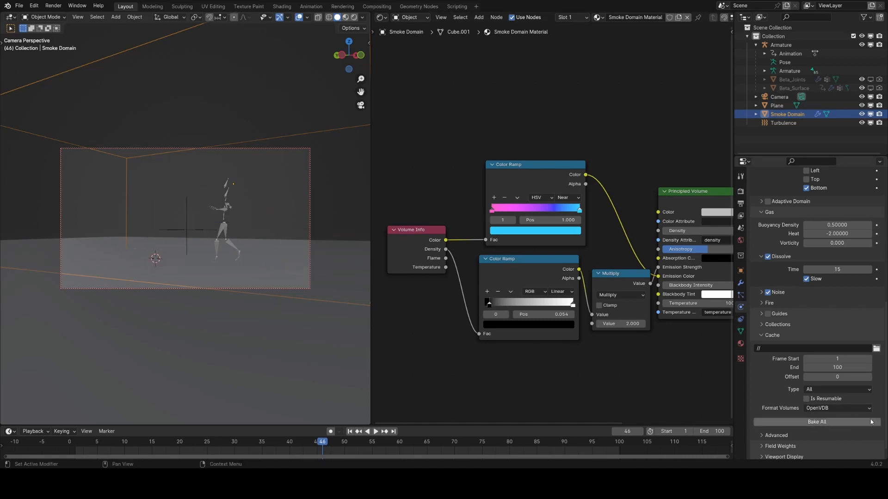
click(815, 421)
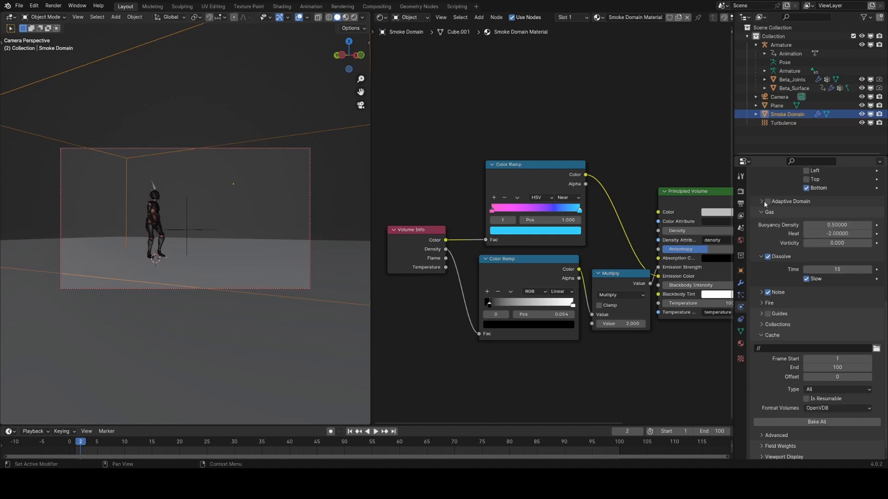
click(767, 201)
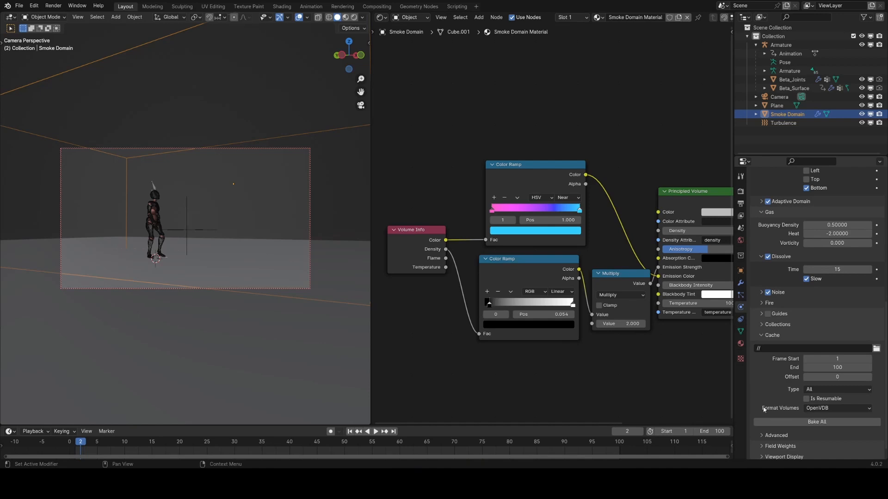
mouse_move(765, 410)
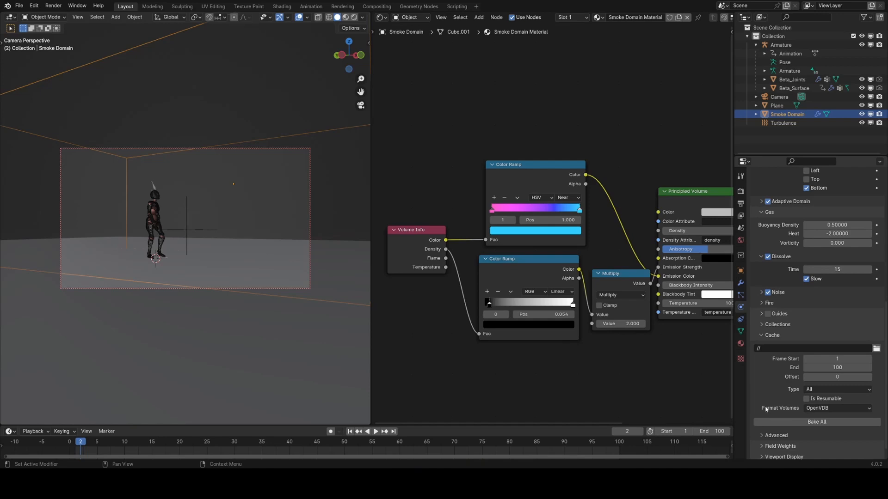